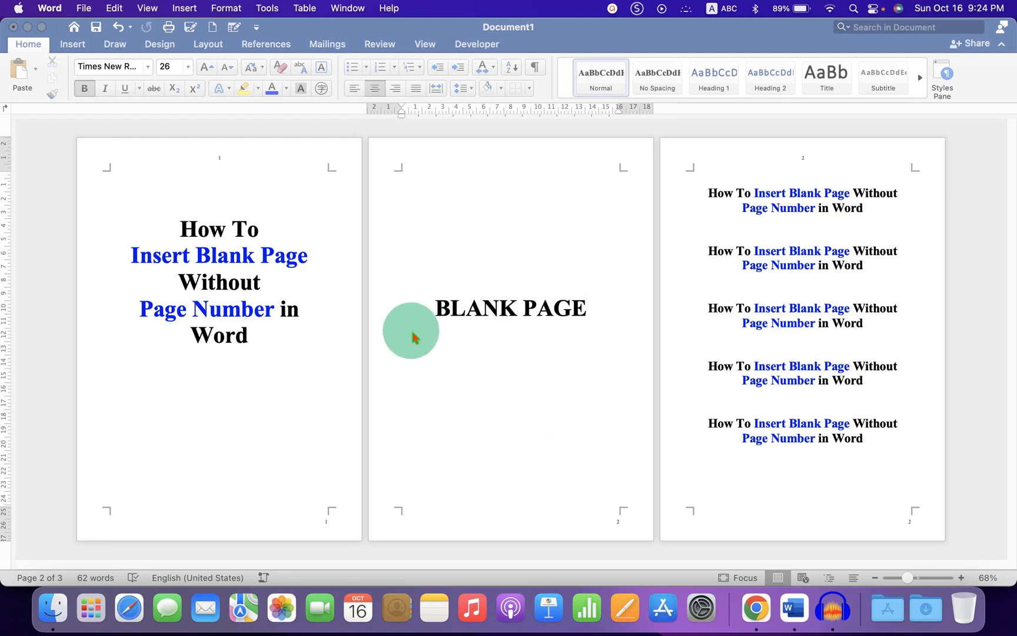
mouse_move(473, 181)
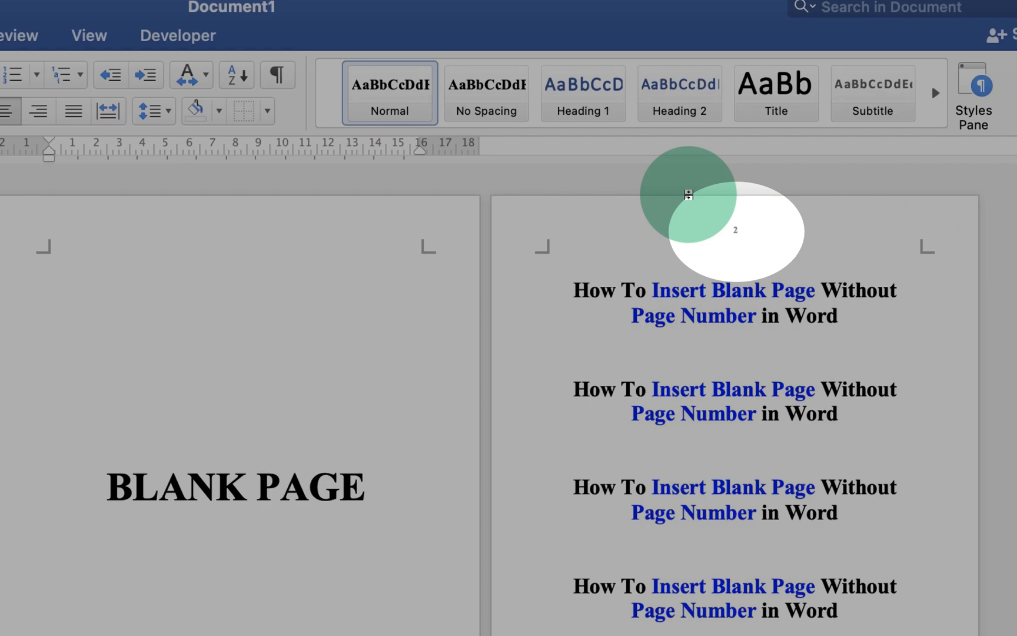
mouse_move(832, 244)
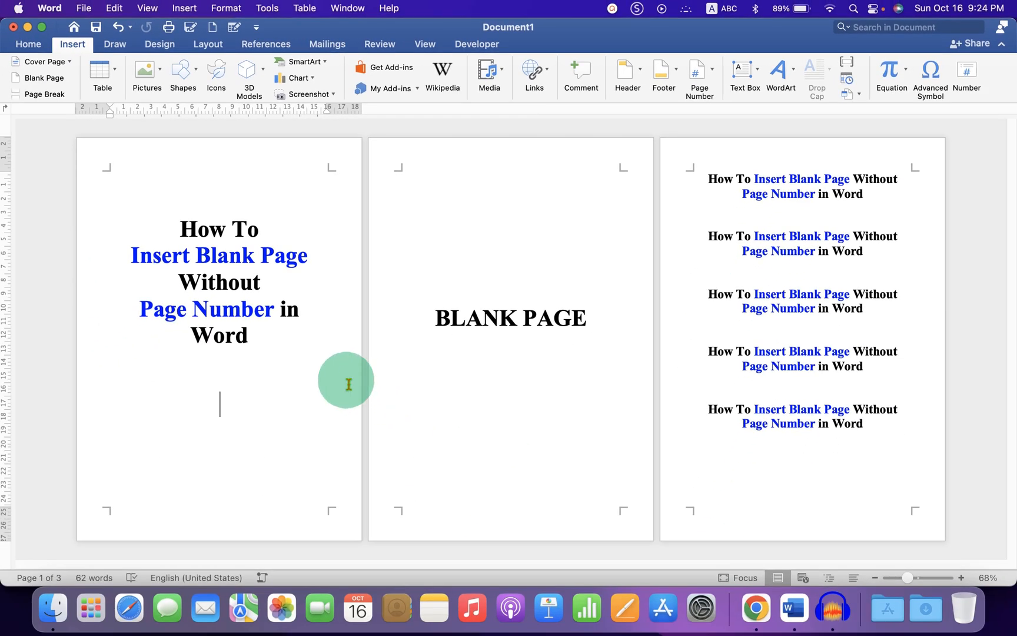
Turn on paragraph and formatting marks from the Home ribbon.
click(27, 44)
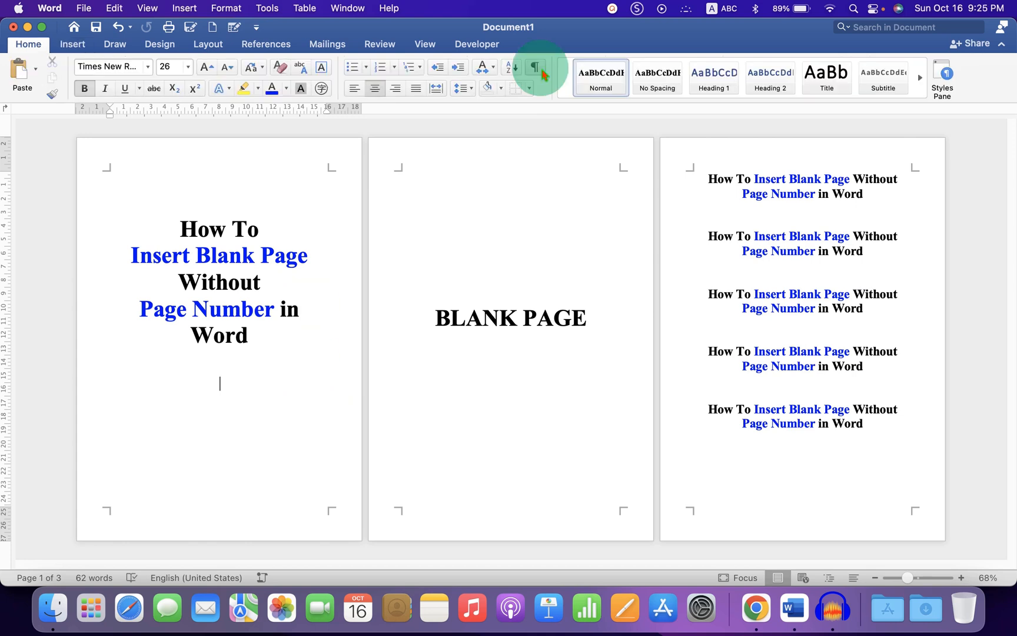
click(534, 67)
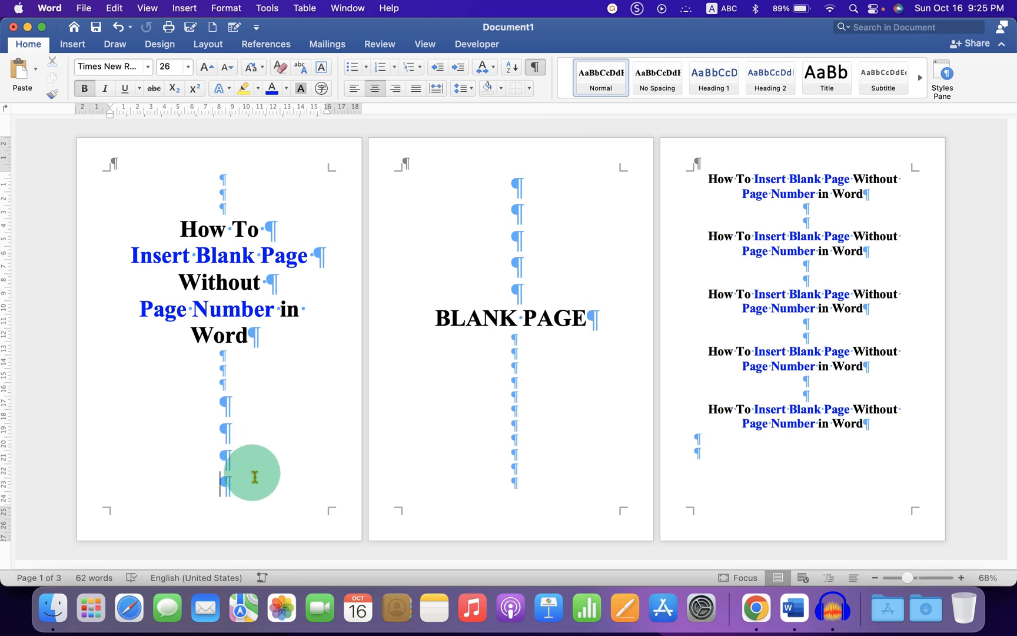
Insert a Next Page section break at the end of page one's content.
click(206, 67)
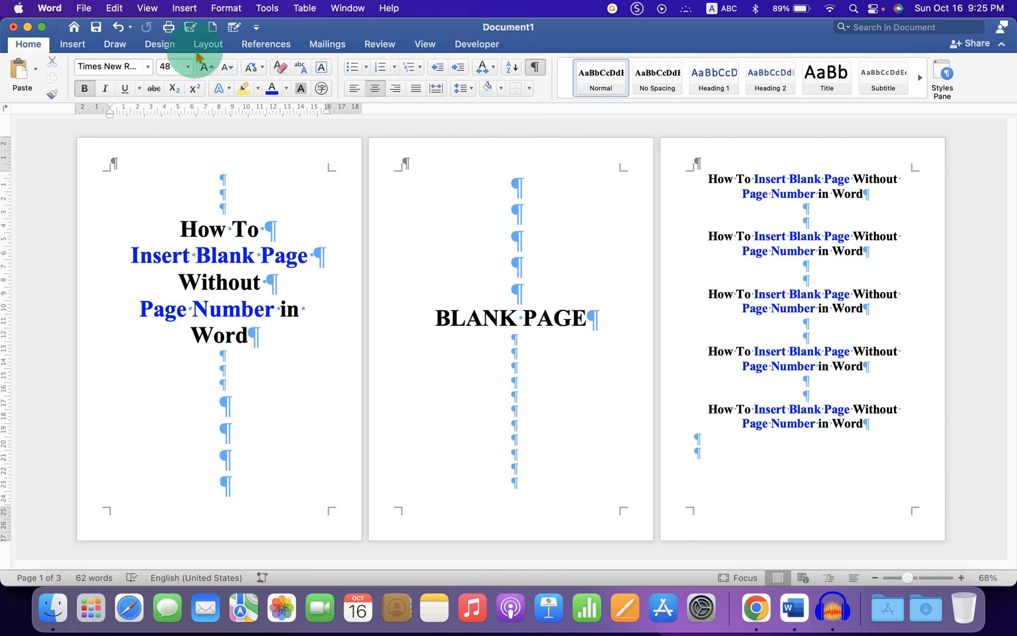
click(208, 44)
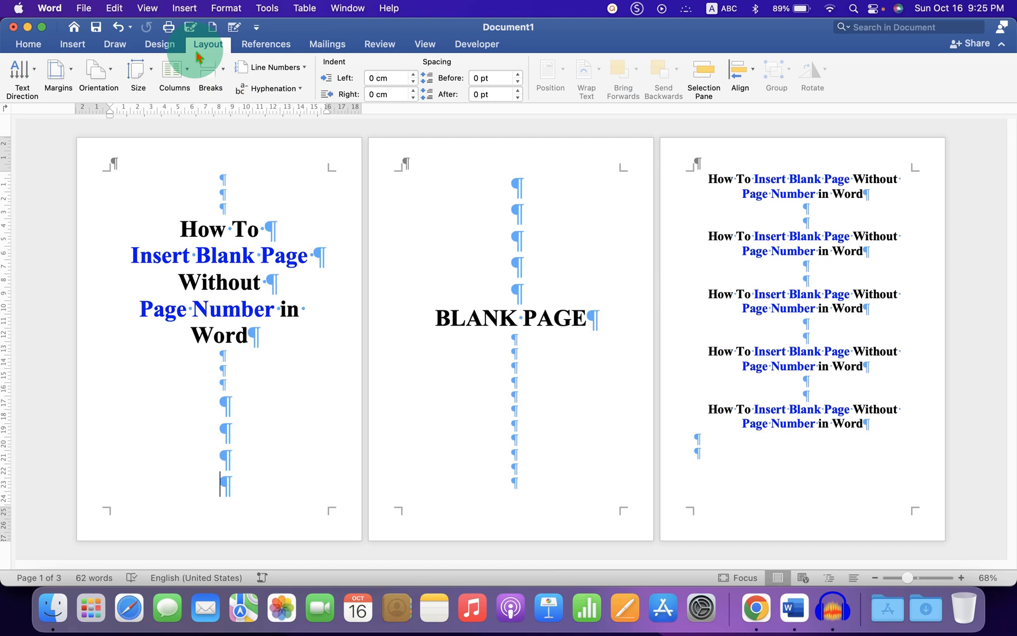
click(211, 78)
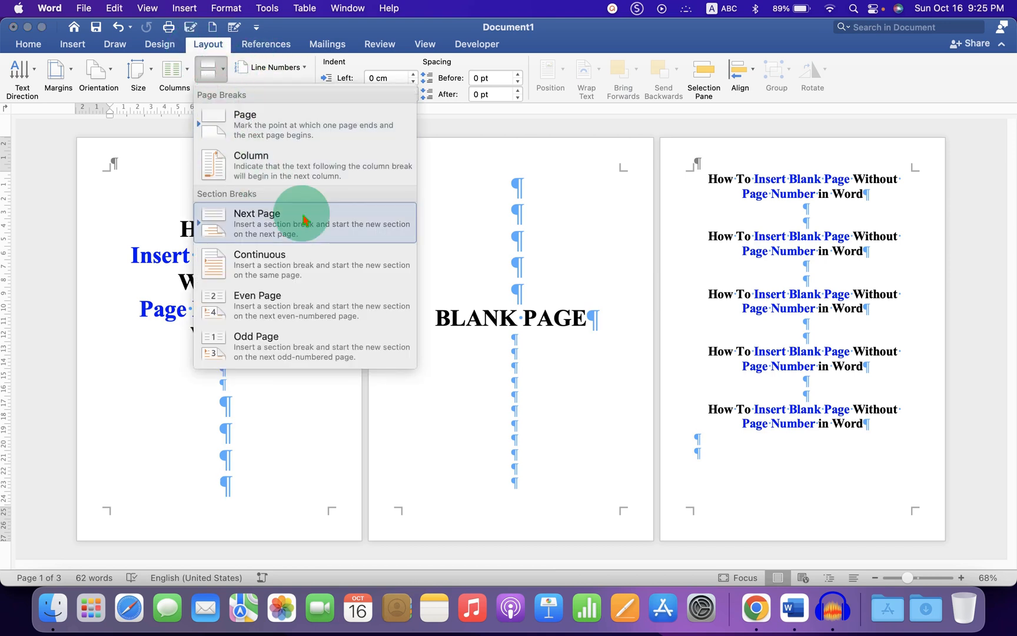
mouse_move(325, 232)
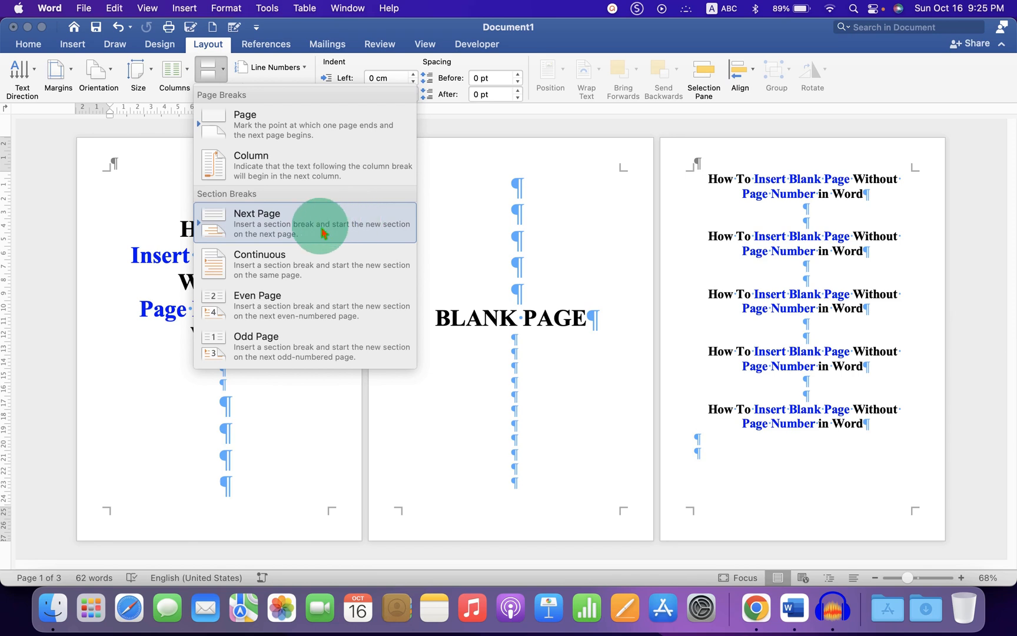
mouse_move(359, 230)
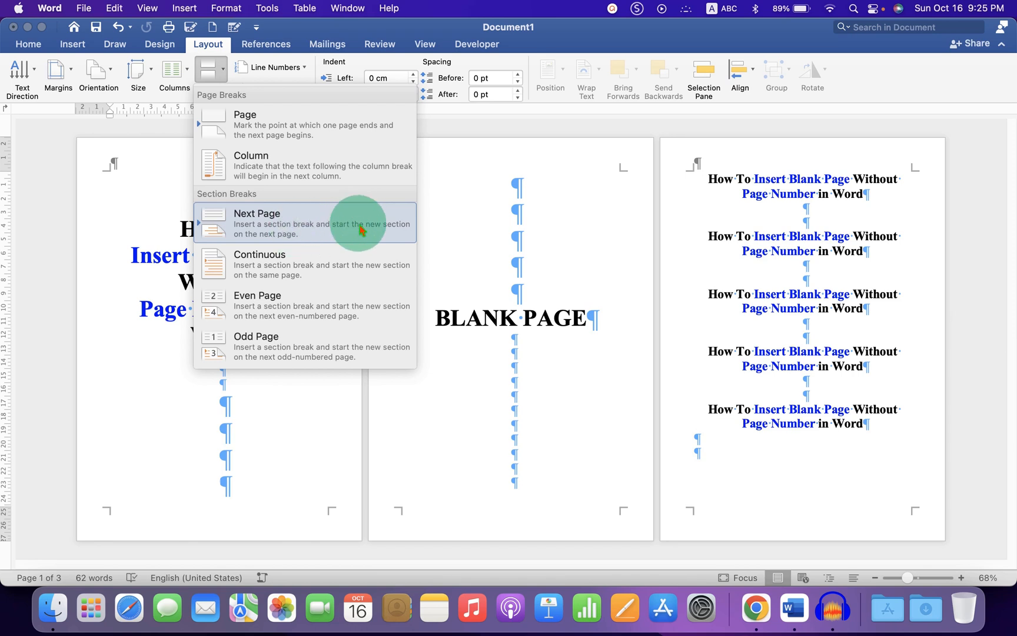
click(257, 213)
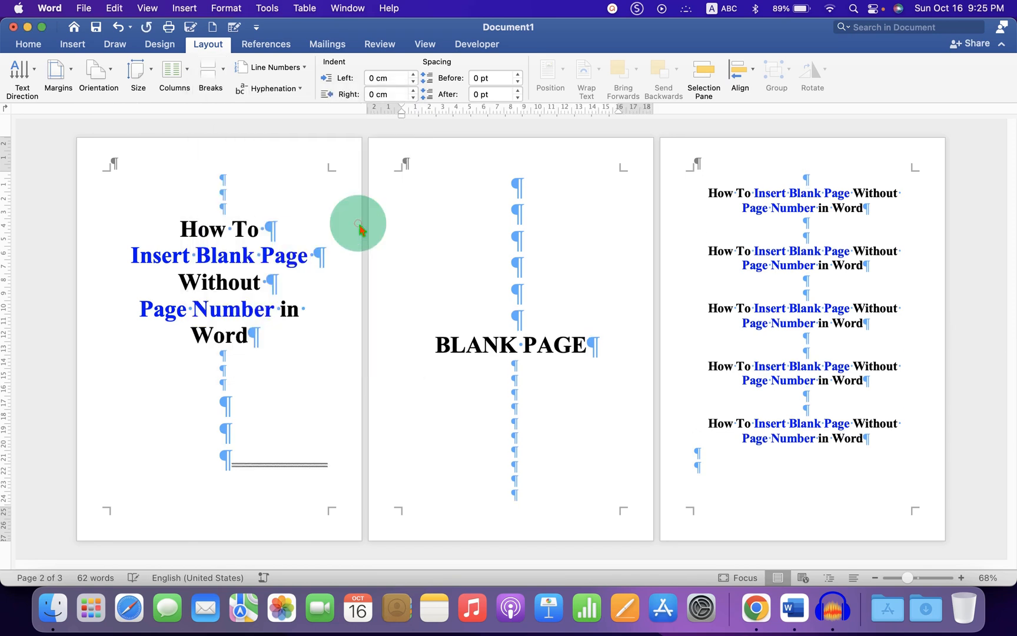
mouse_move(333, 472)
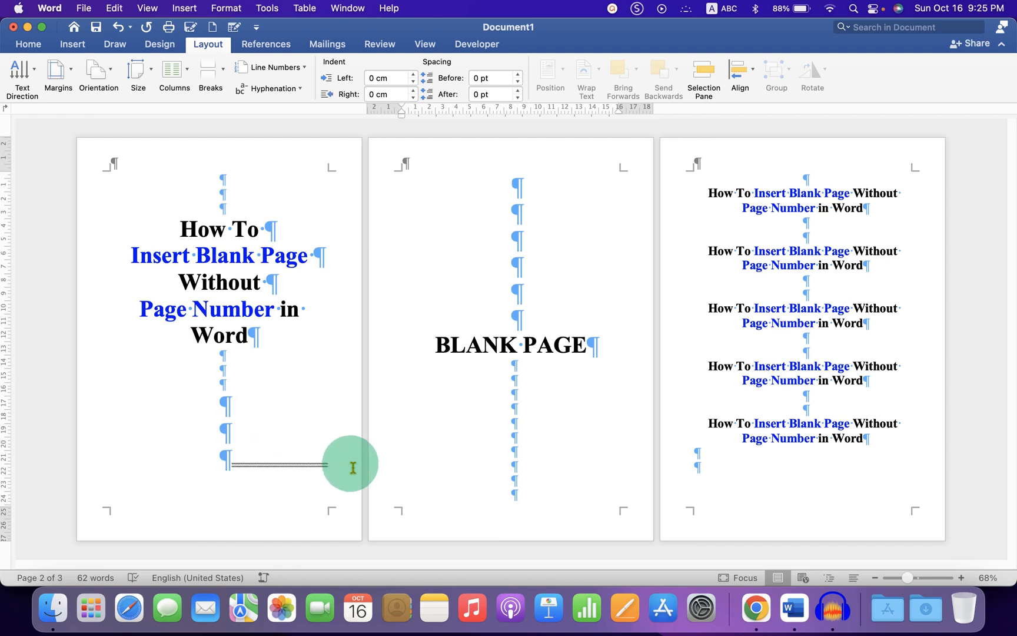
mouse_move(579, 500)
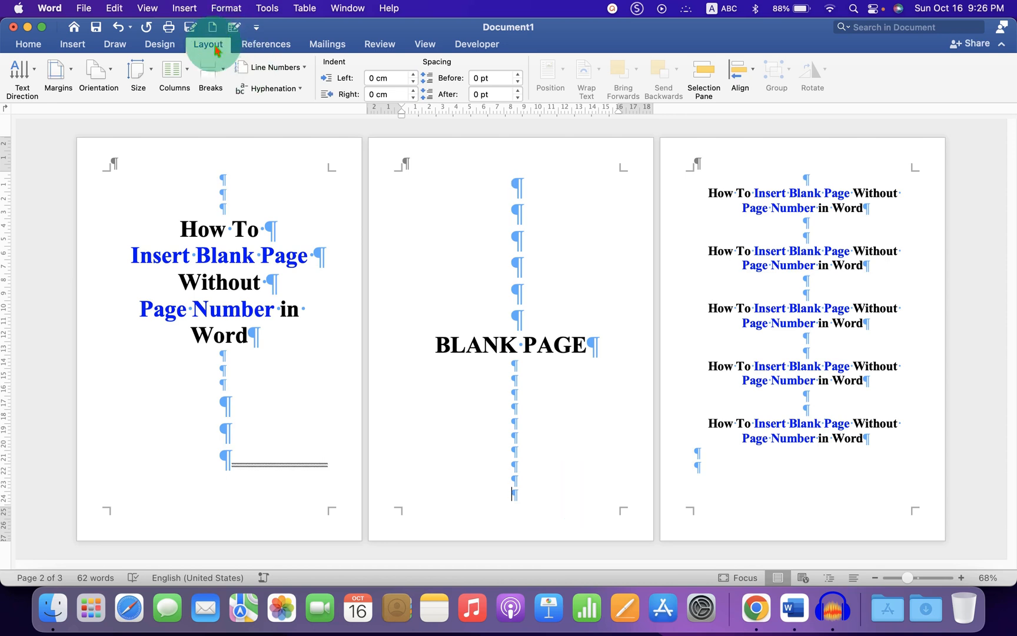
Bring up the Breaks list with the cursor at the end of the blank page.
click(211, 70)
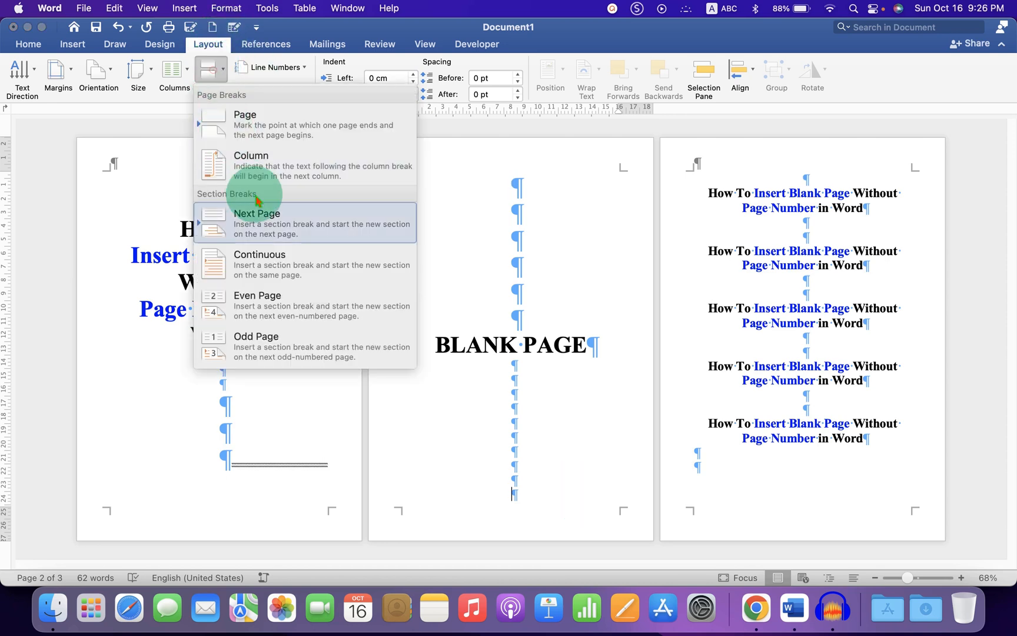
mouse_move(341, 226)
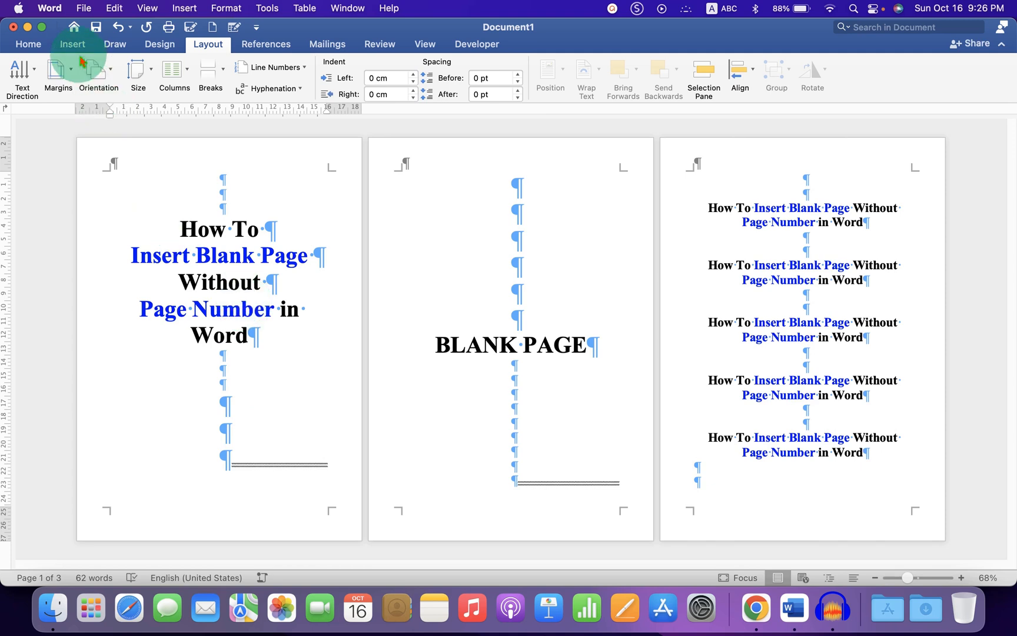
Add centred page numbers at the top of every page via Insert > Page Number.
click(72, 44)
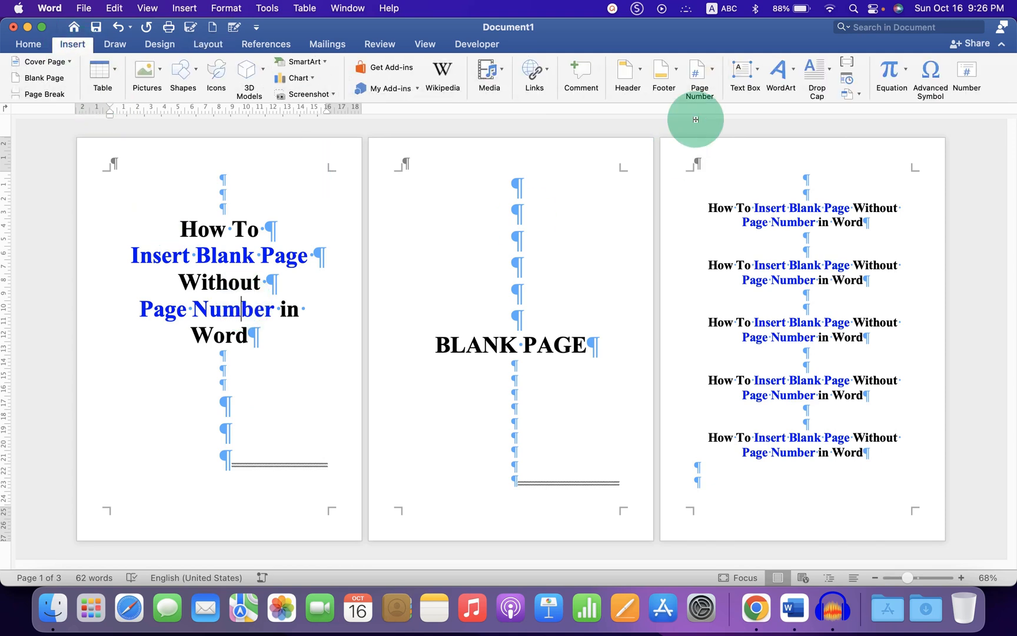
click(697, 77)
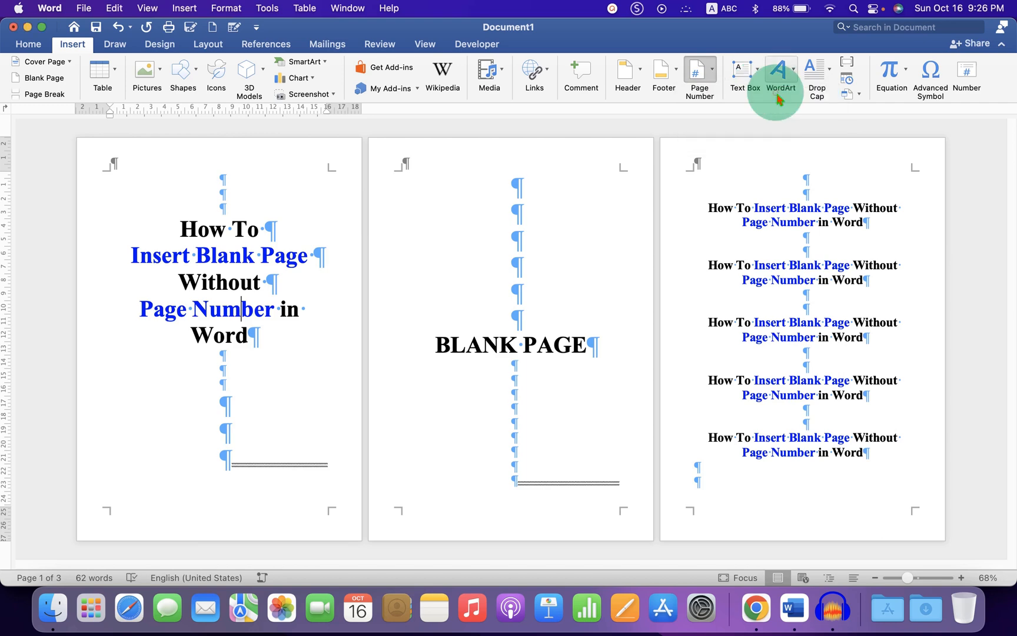
click(699, 76)
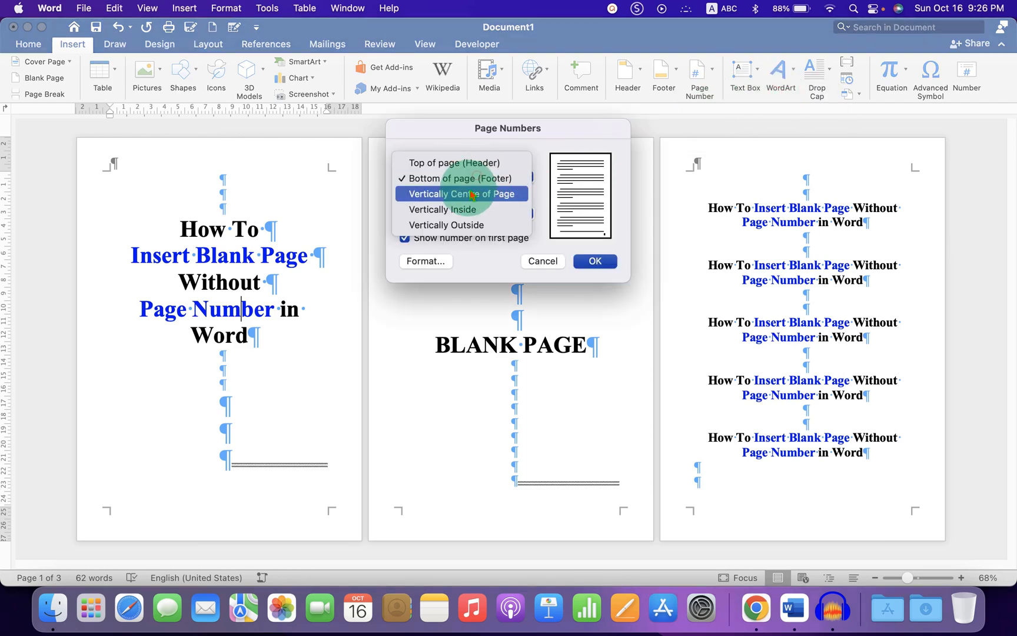
click(461, 193)
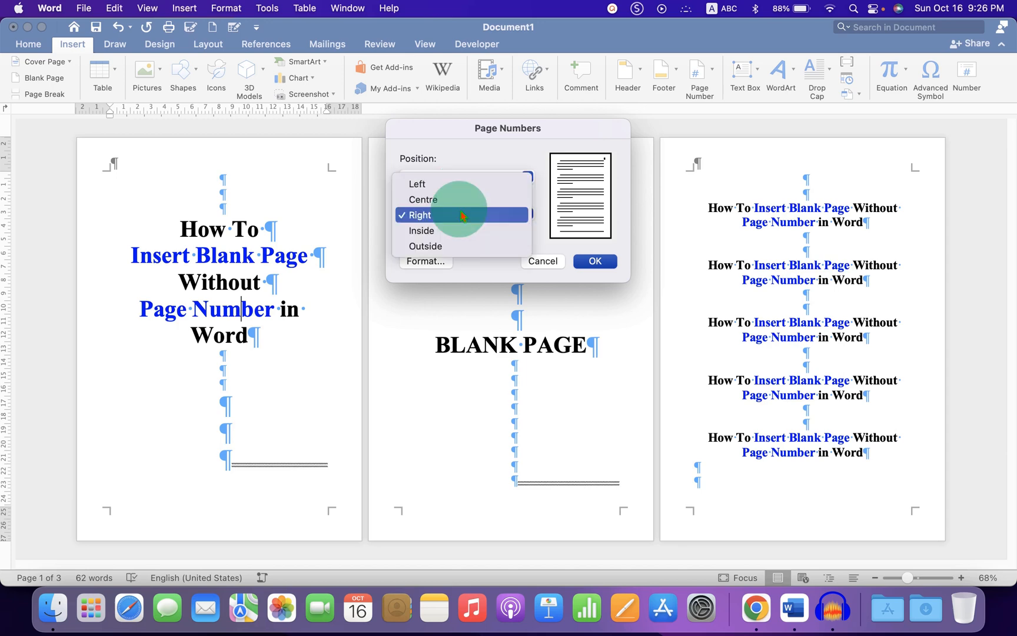
click(422, 199)
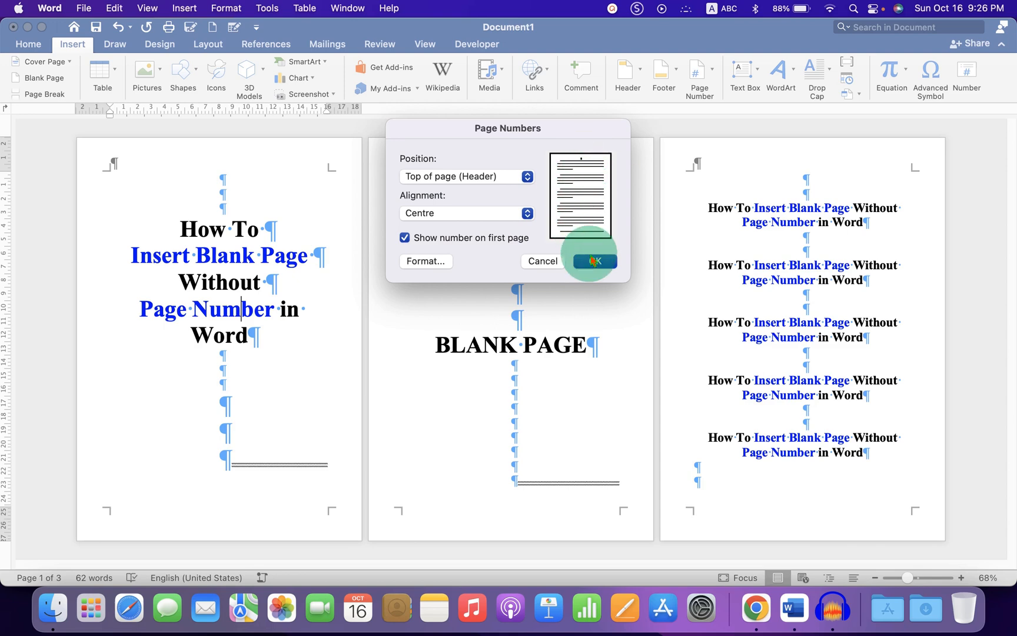
click(592, 261)
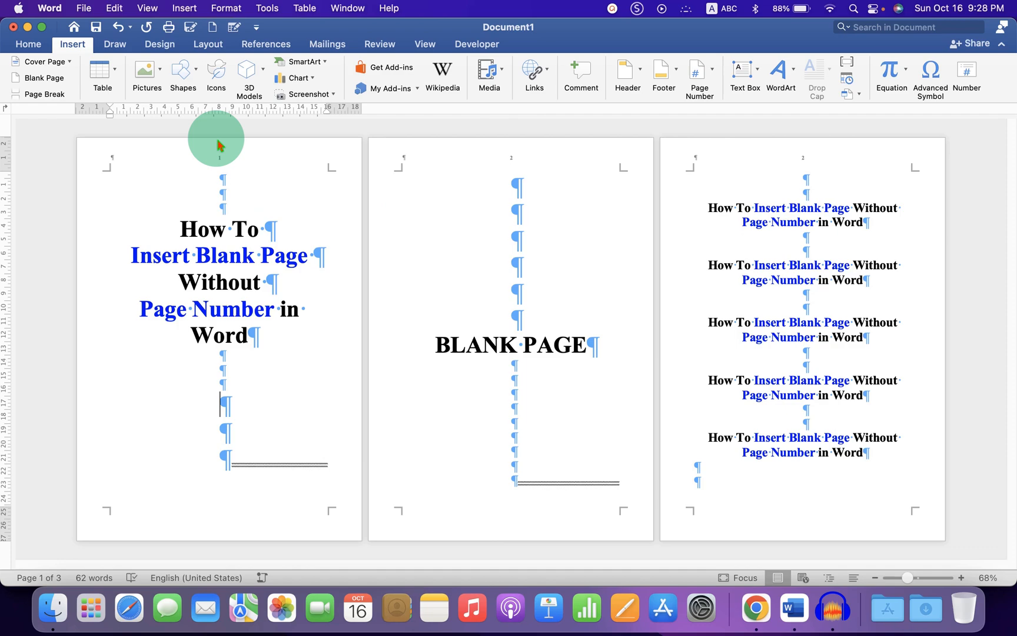
mouse_move(522, 185)
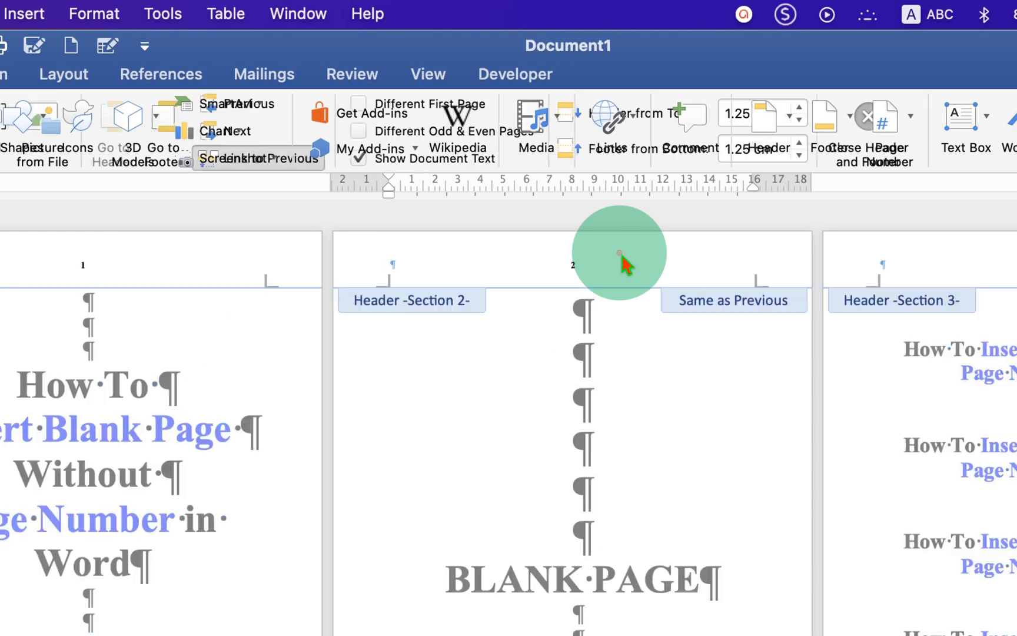
Unlink the blank page's header from Section 1, remove its page number, and return to the body.
click(648, 75)
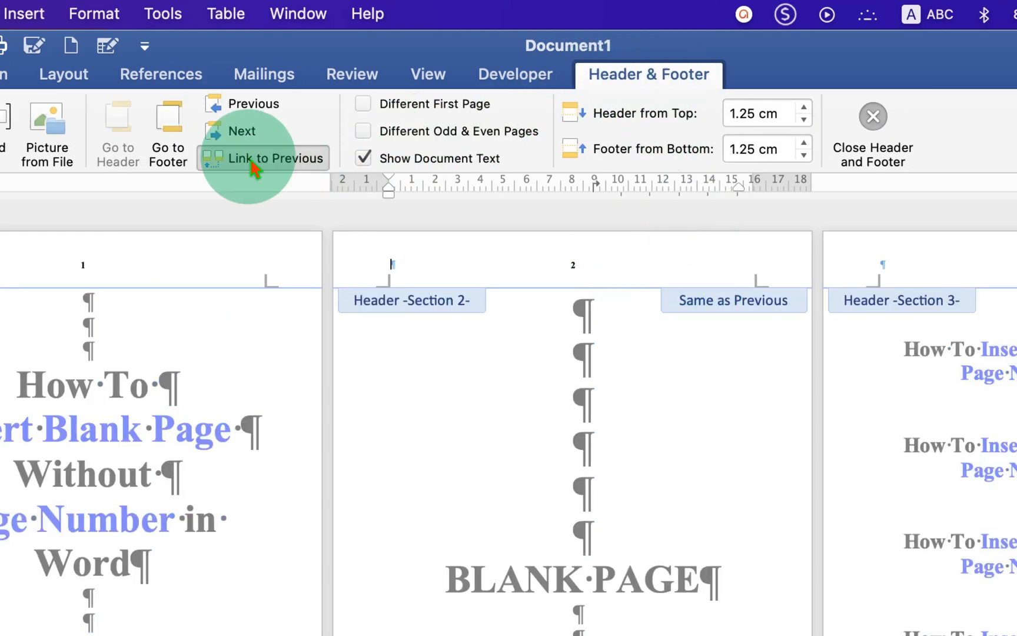
mouse_move(264, 157)
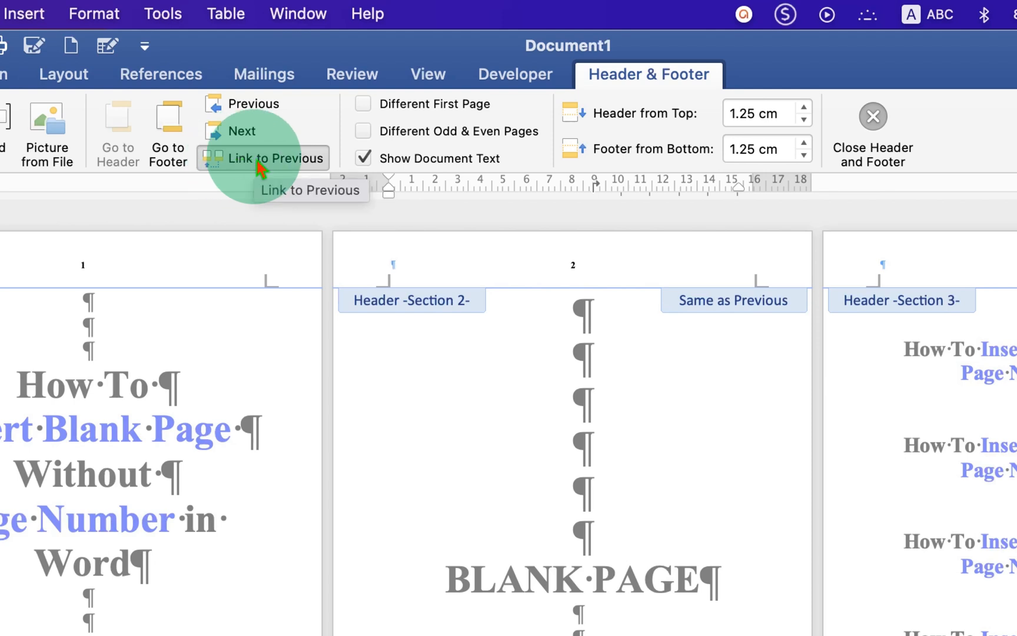
click(276, 158)
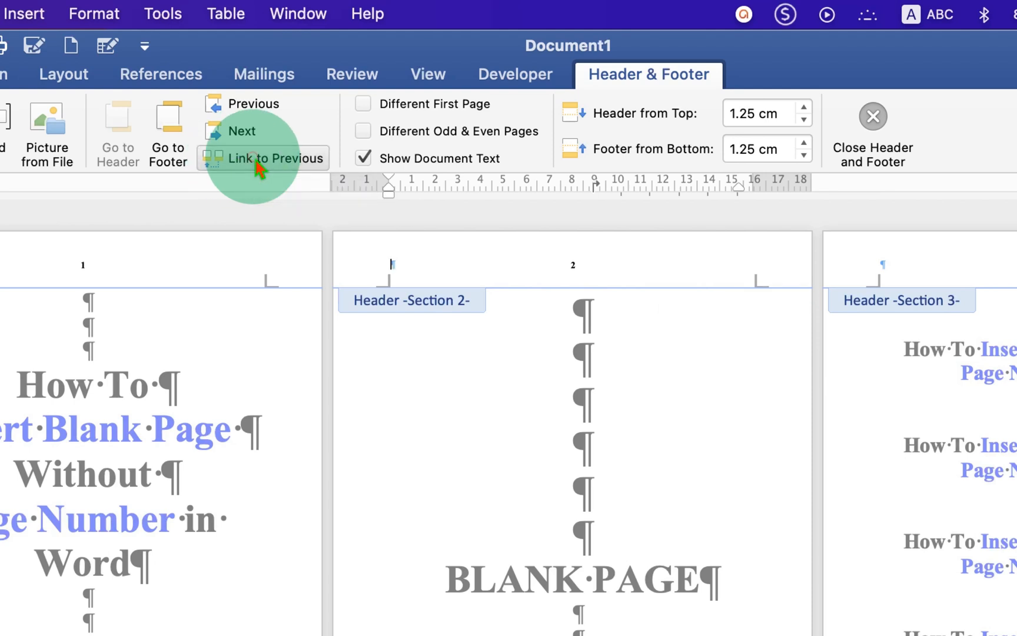
mouse_move(609, 266)
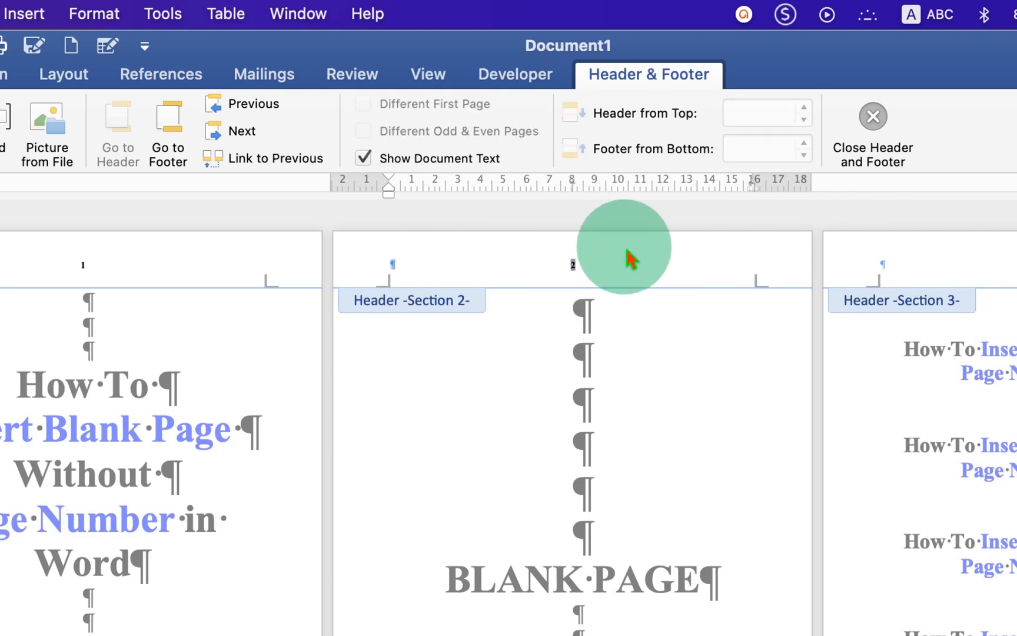
mouse_move(720, 491)
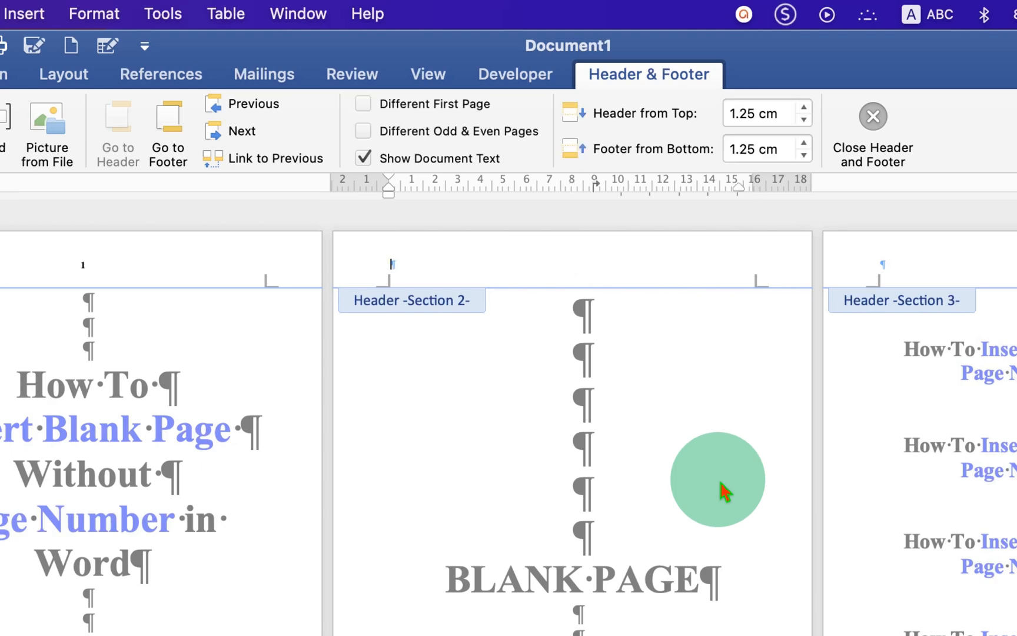
click(872, 133)
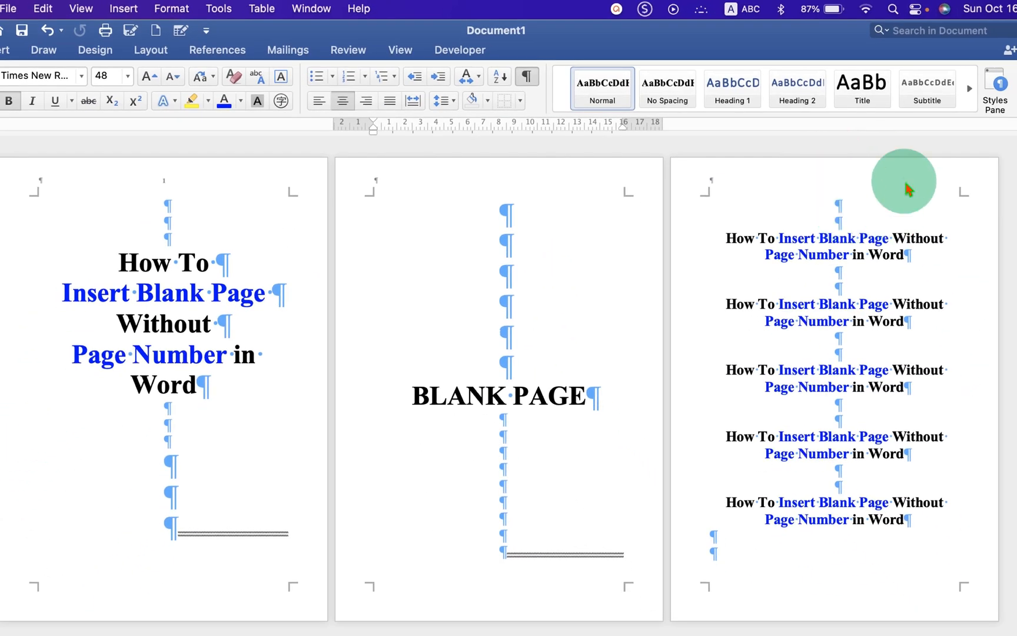
Unlink the third page's header from the blank page's section.
click(832, 321)
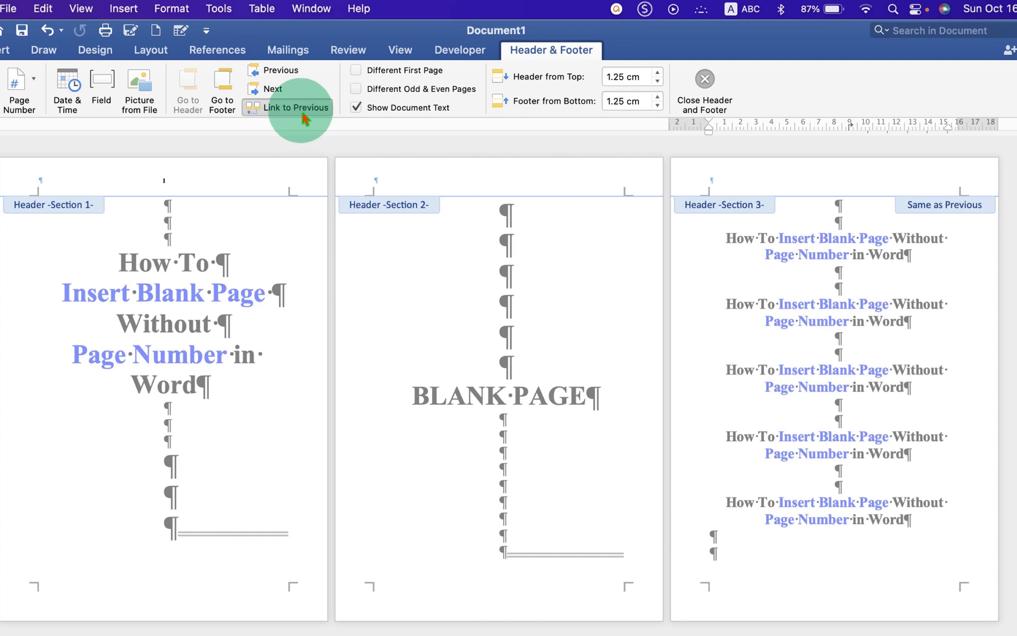
click(299, 107)
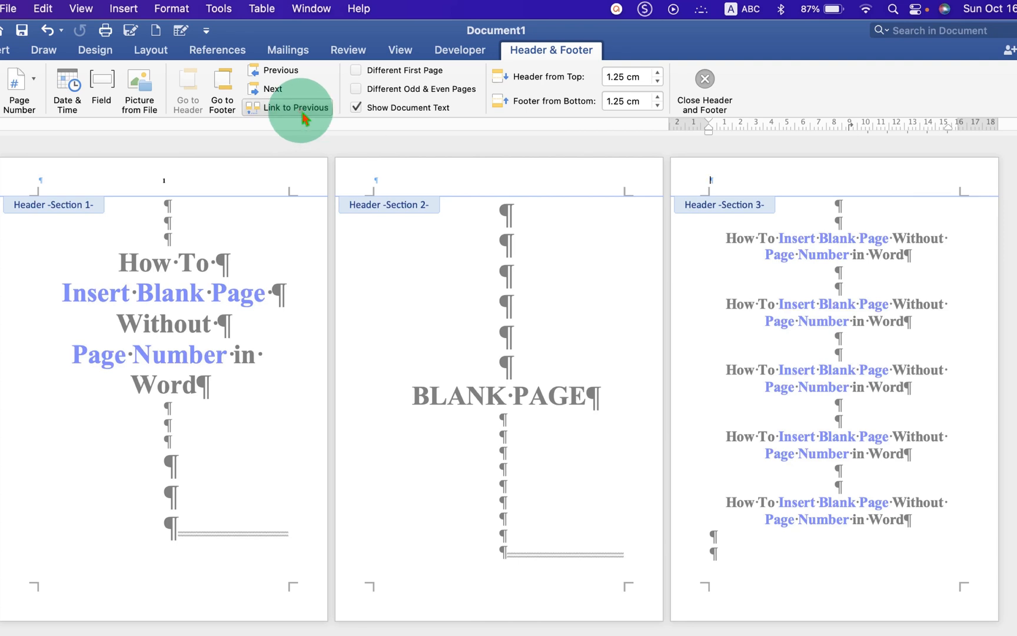
mouse_move(222, 91)
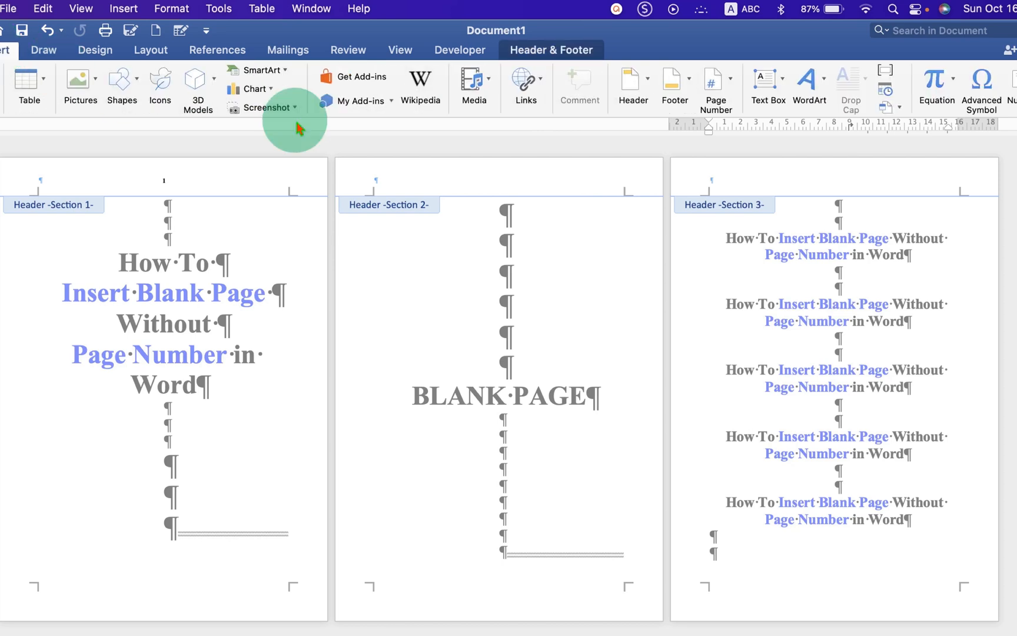
Set the third section's page numbering to start at 2 in Page Number Format.
click(715, 87)
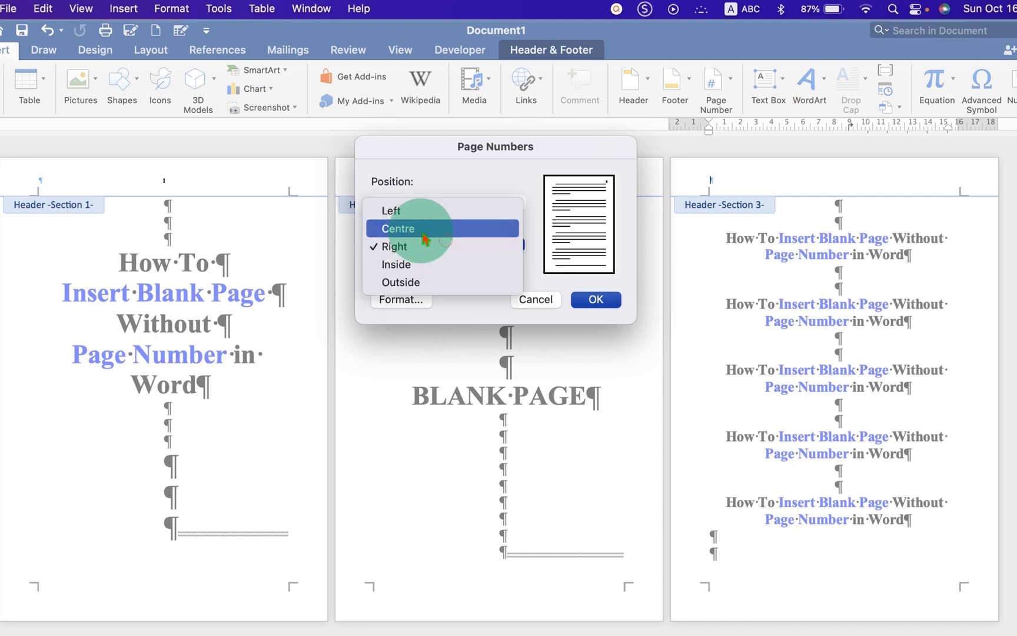
click(400, 299)
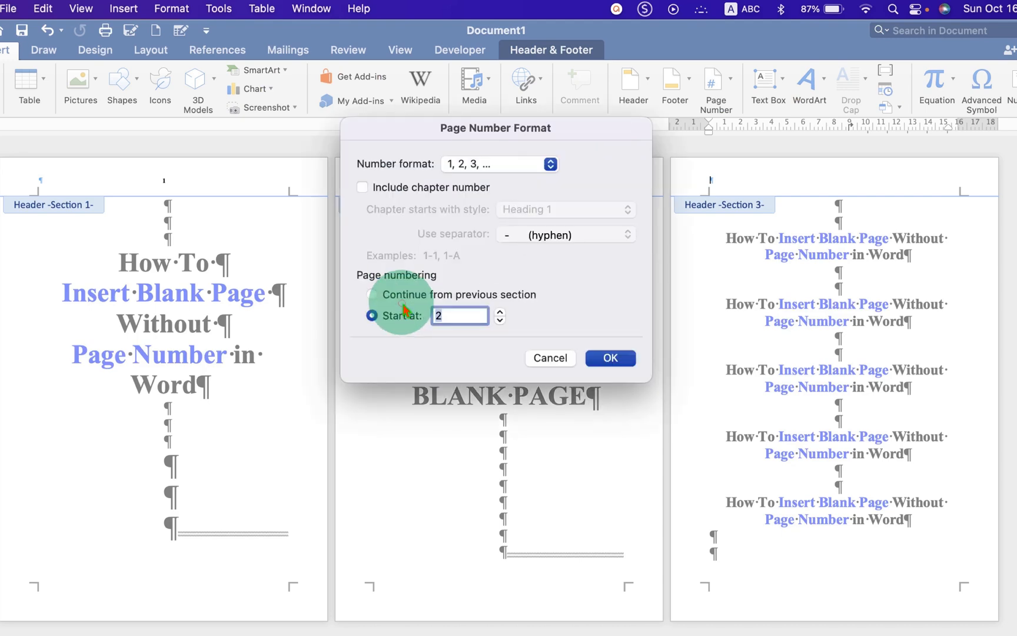
mouse_move(729, 228)
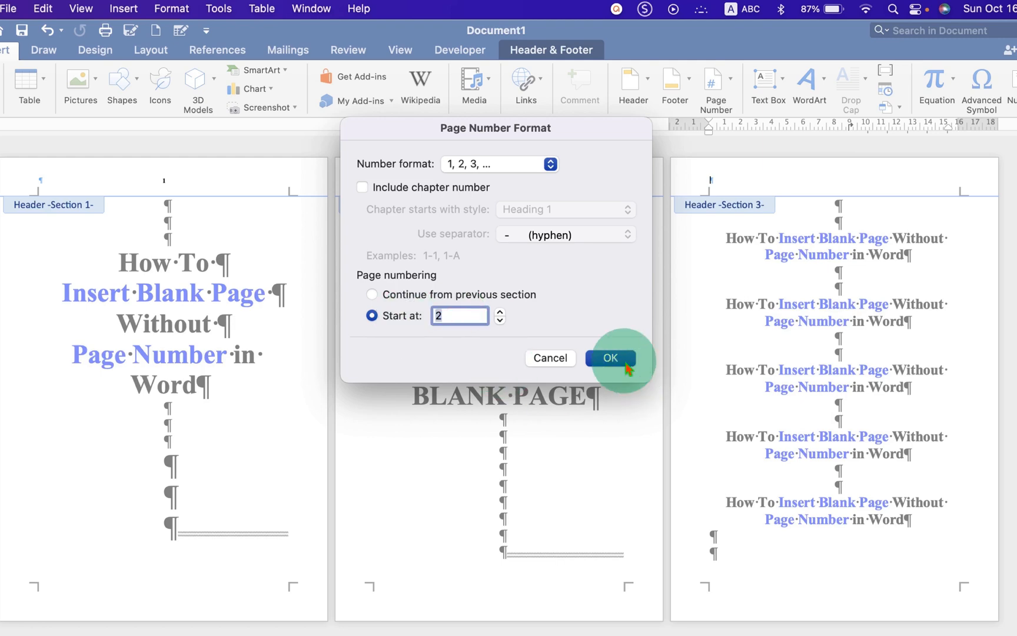
click(609, 358)
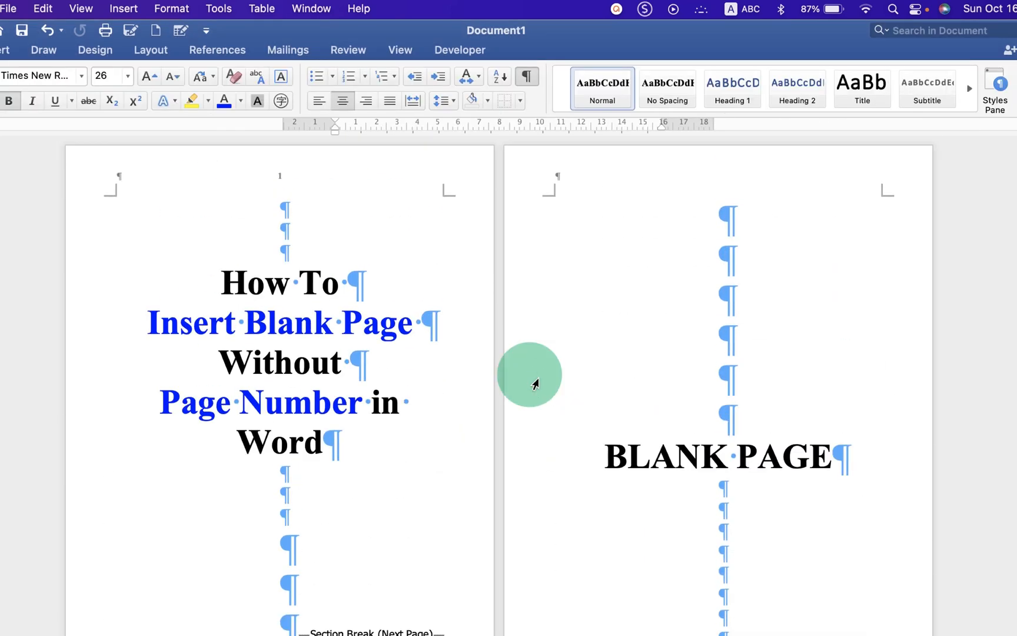
mouse_move(561, 248)
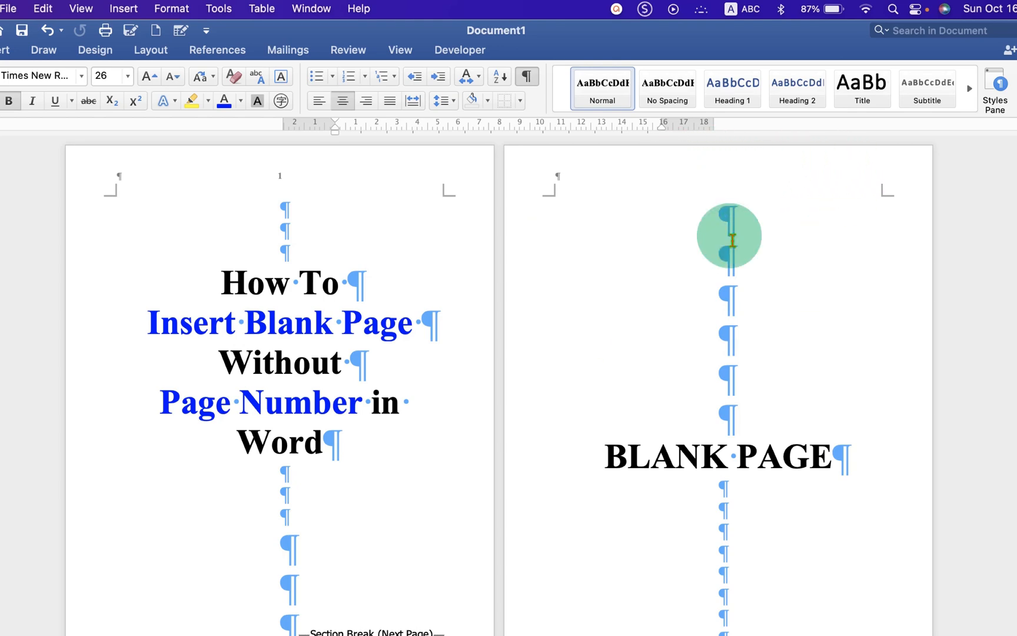
Scroll down and back up through the pages to check the page numbers.
scroll(down, 3)
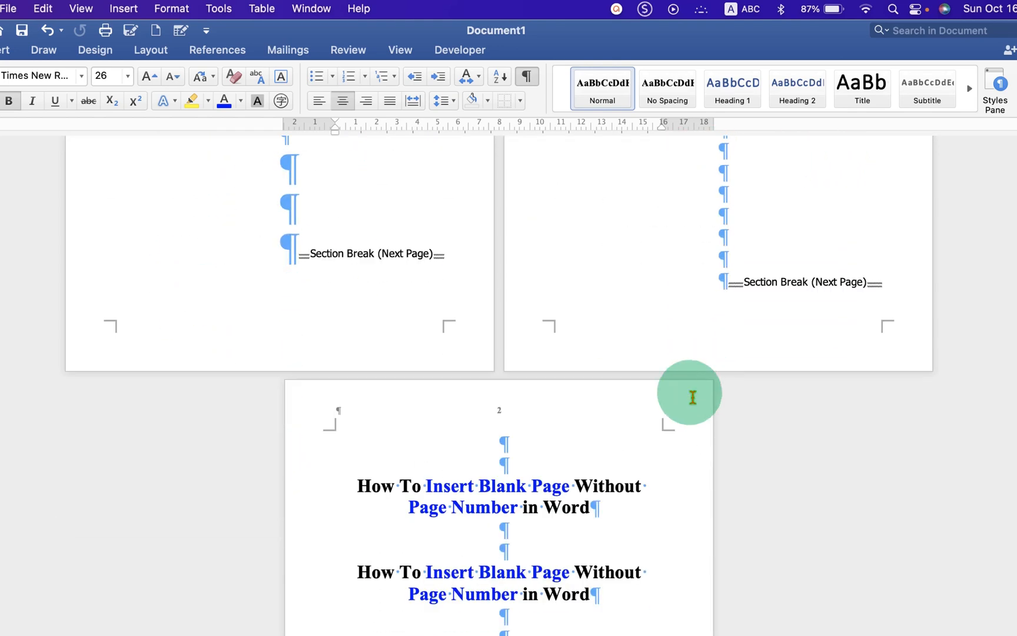
scroll(up, 3)
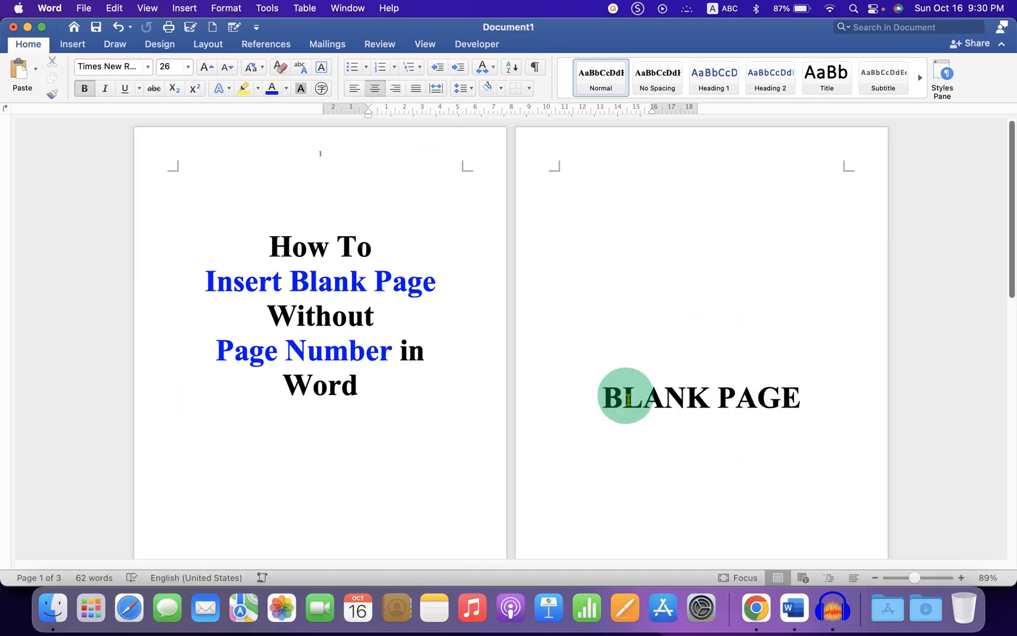
mouse_move(837, 554)
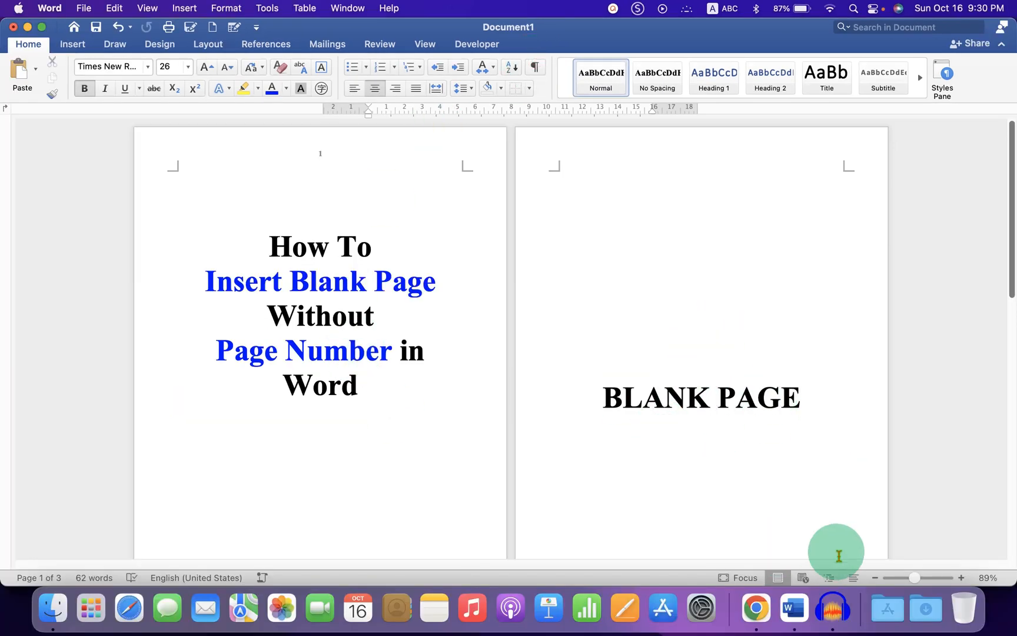